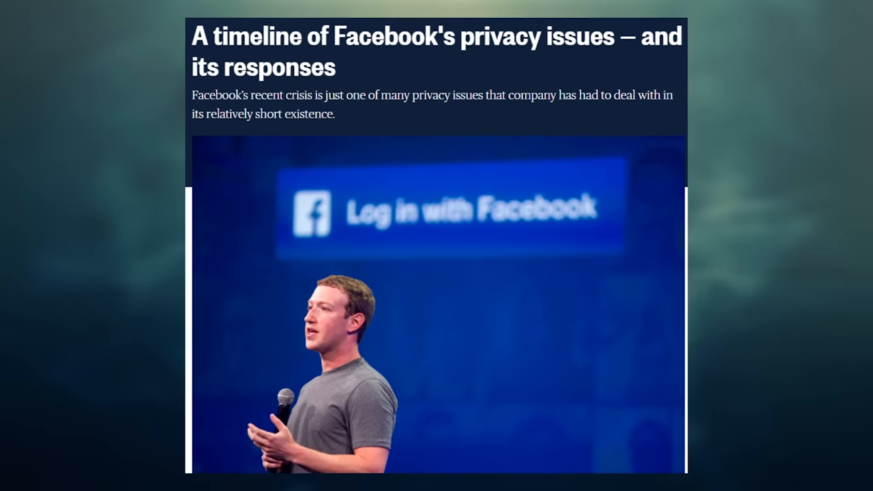
scroll("up", 3)
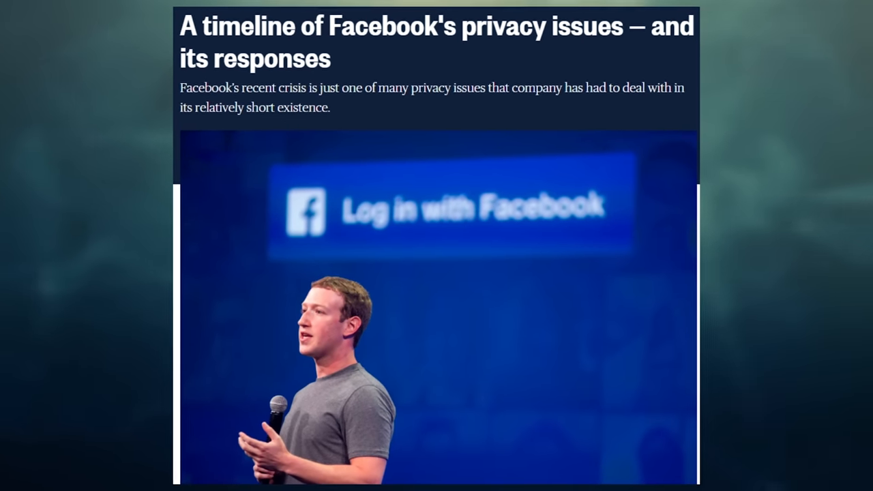